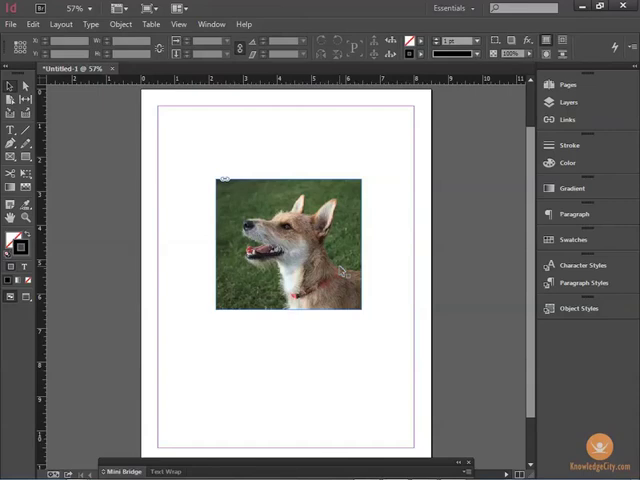
{"action": "mouse_move", "coordinate": [375, 270]}
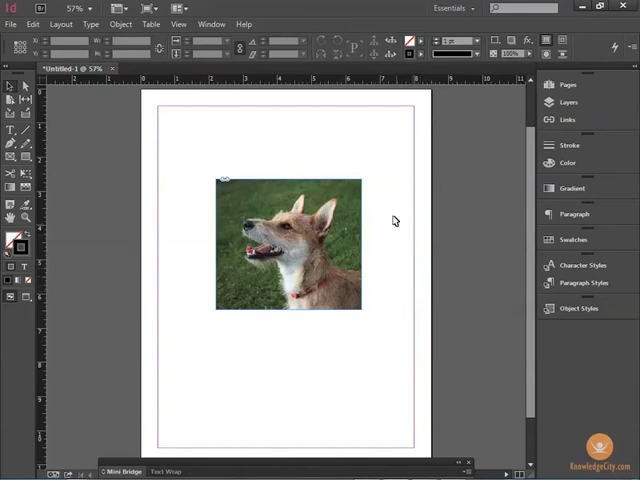
{"action": "mouse_move", "coordinate": [234, 172]}
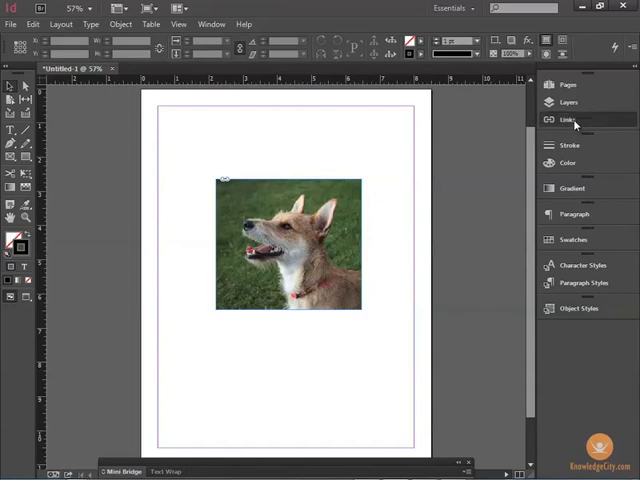
- Show the Links panel listing dog_looking_left.tif and confirm it is checked in the Window menu
{"action": "left_click", "coordinate": [568, 119]}
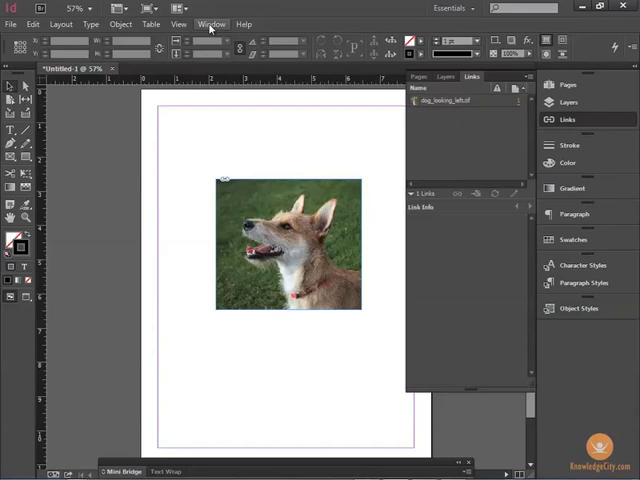
{"action": "left_click", "coordinate": [210, 24]}
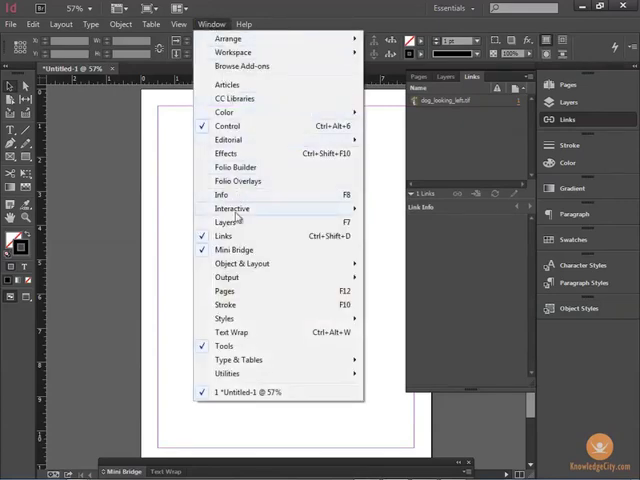
{"action": "mouse_move", "coordinate": [225, 235]}
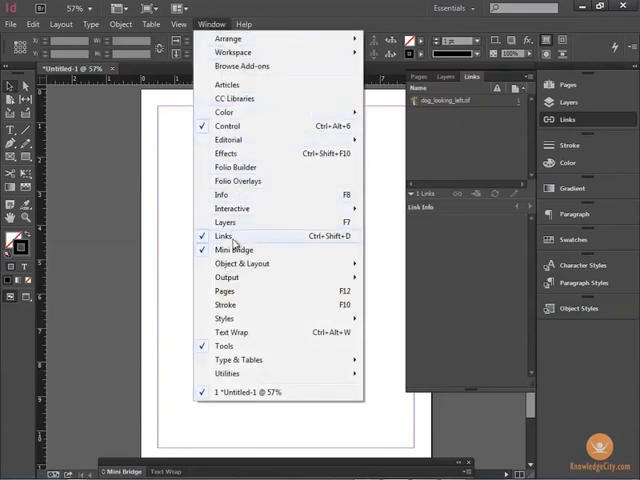
{"action": "mouse_move", "coordinate": [335, 244]}
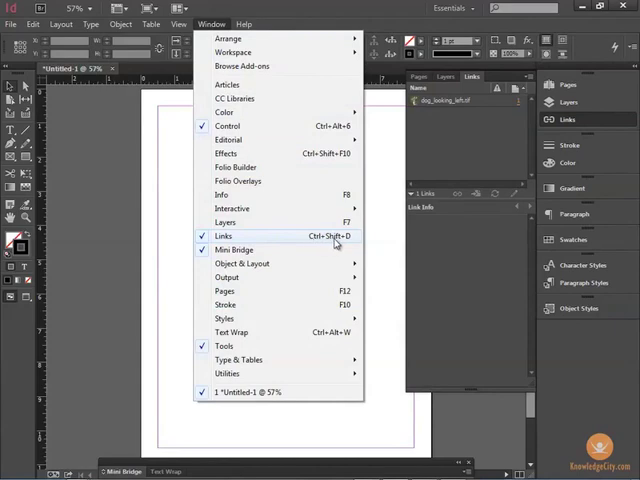
{"action": "mouse_move", "coordinate": [343, 240]}
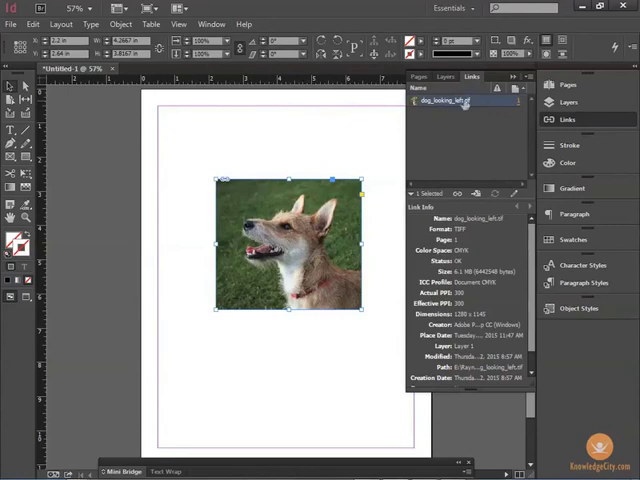
{"action": "mouse_move", "coordinate": [462, 103]}
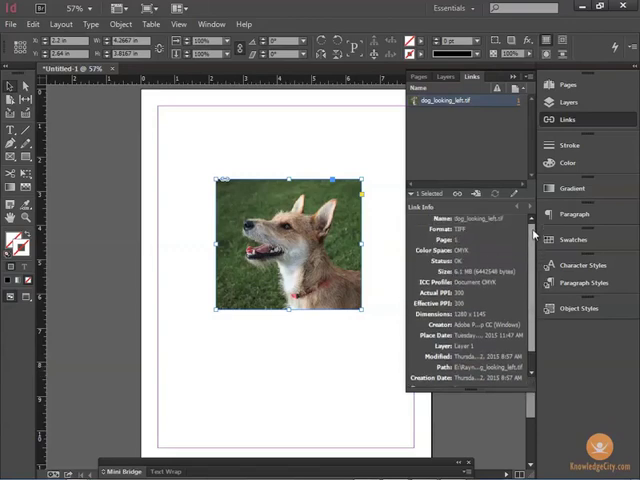
{"action": "mouse_move", "coordinate": [470, 103]}
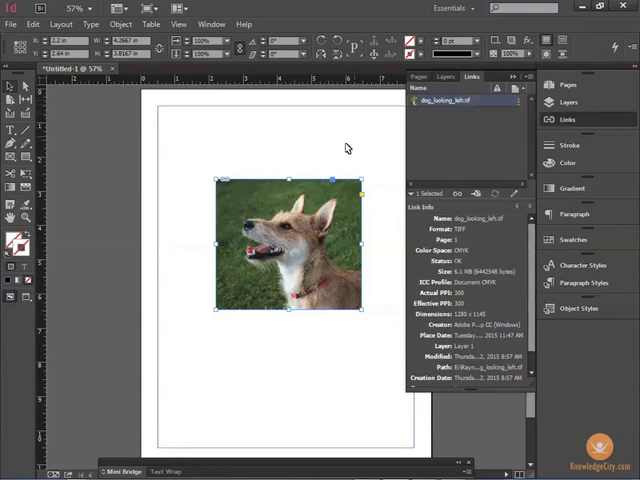
{"action": "mouse_move", "coordinate": [368, 170]}
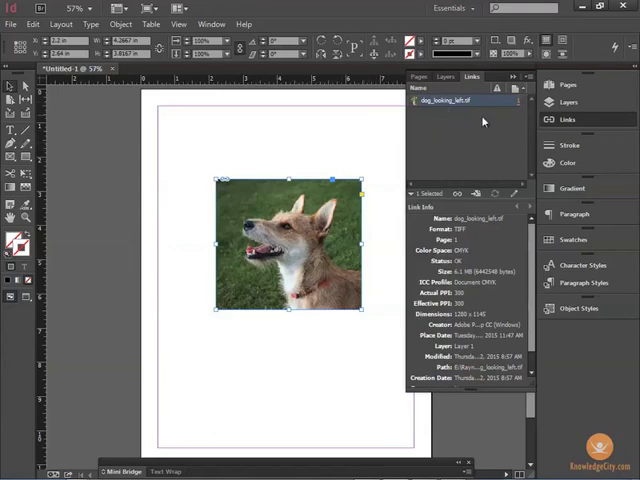
{"action": "mouse_move", "coordinate": [490, 155]}
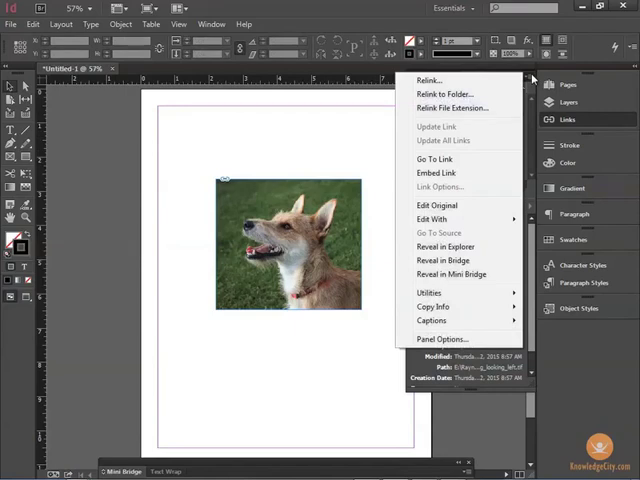
{"action": "mouse_move", "coordinate": [445, 93]}
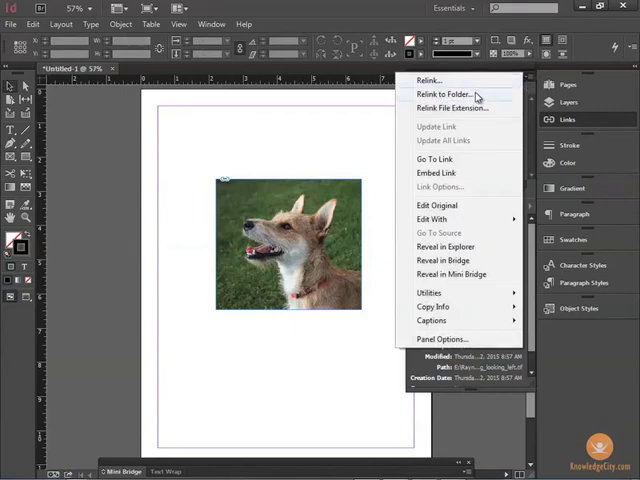
{"action": "mouse_move", "coordinate": [463, 137]}
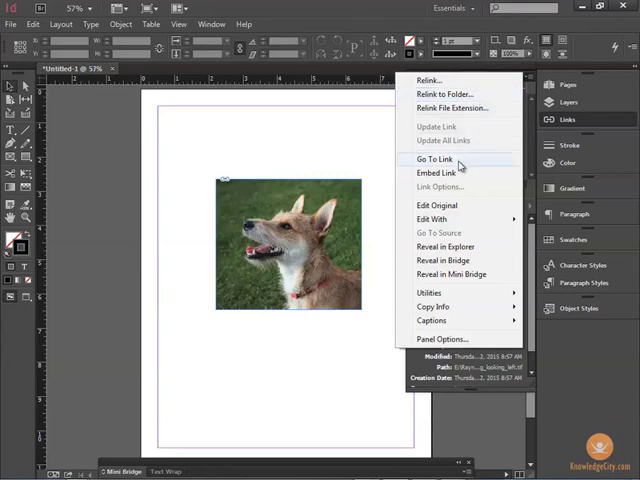
{"action": "mouse_move", "coordinate": [435, 173]}
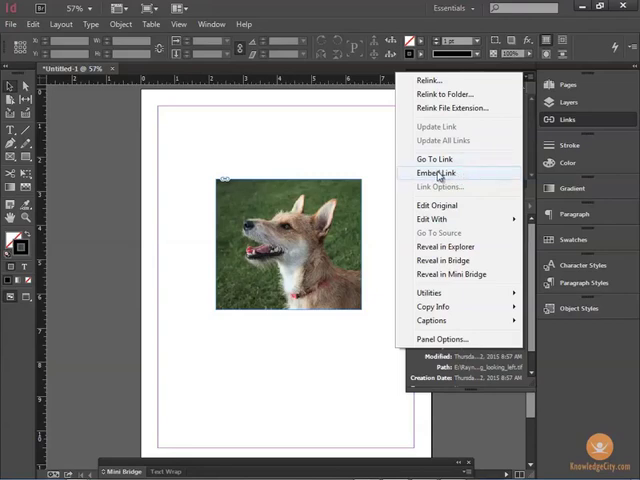
- Embed dog_looking_left.tif via Embed Link in the Links panel menu
{"action": "left_click", "coordinate": [434, 173]}
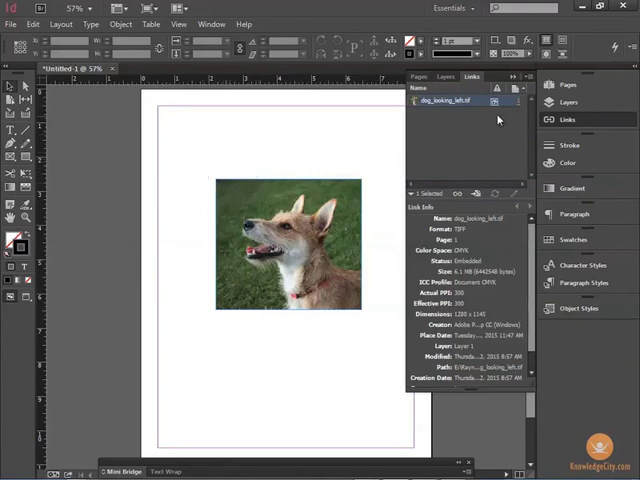
{"action": "mouse_move", "coordinate": [496, 103]}
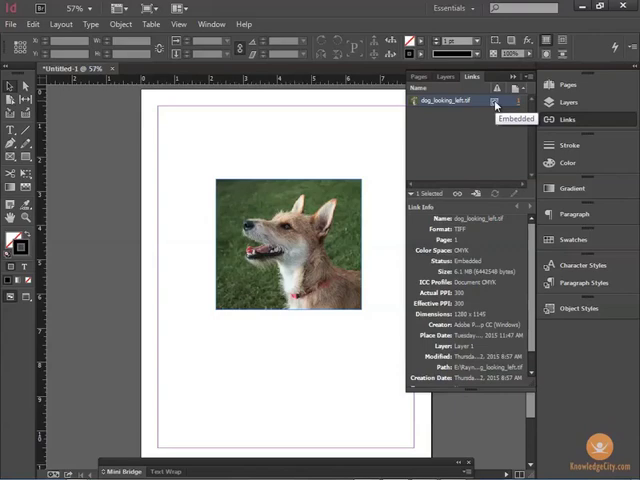